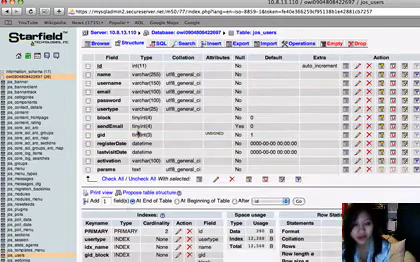
scroll(down, 3)
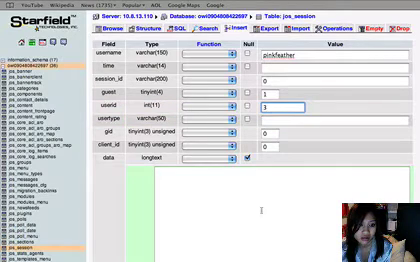
scroll(down, 3)
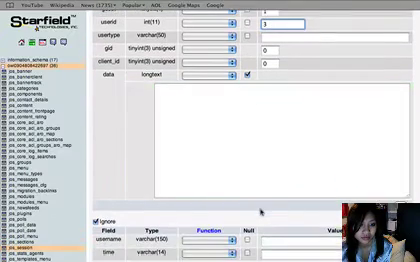